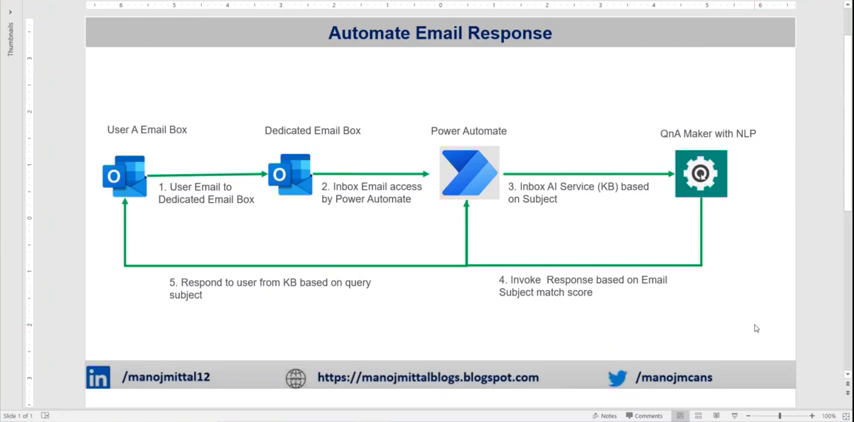
mouse_move(112, 256)
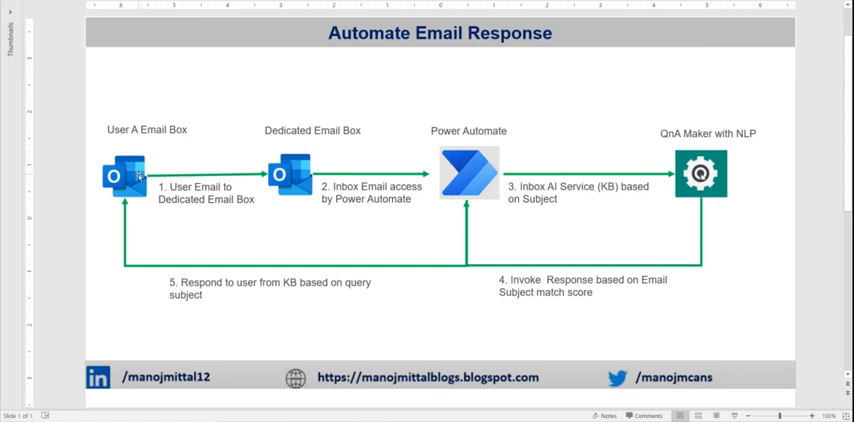
mouse_move(318, 176)
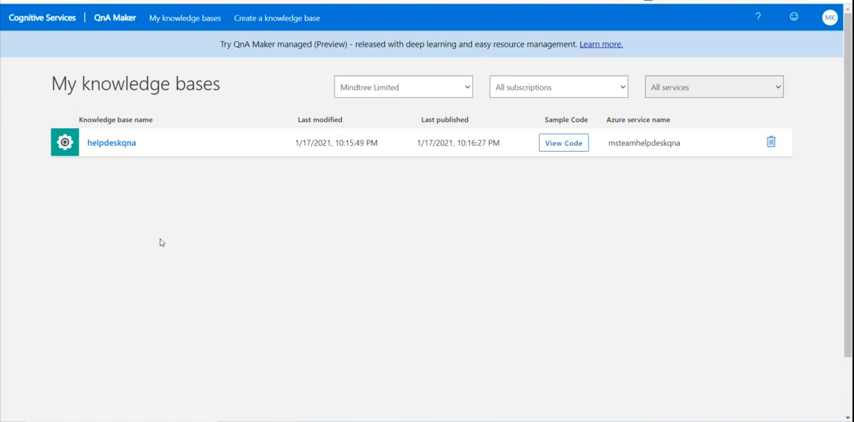
mouse_move(144, 200)
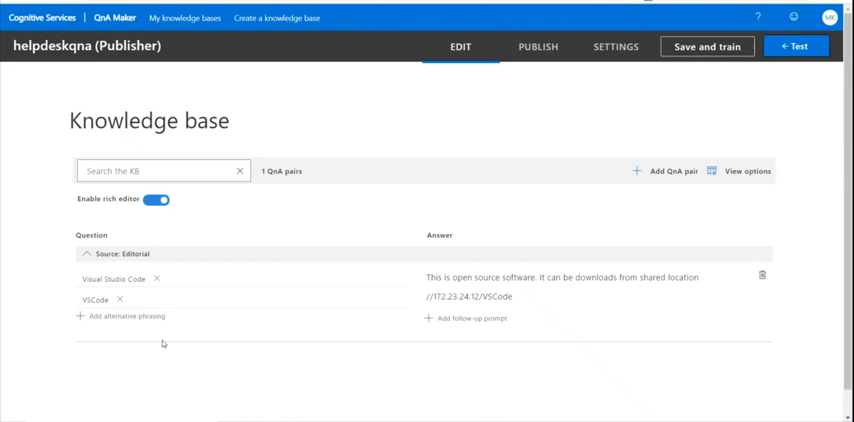
mouse_move(152, 334)
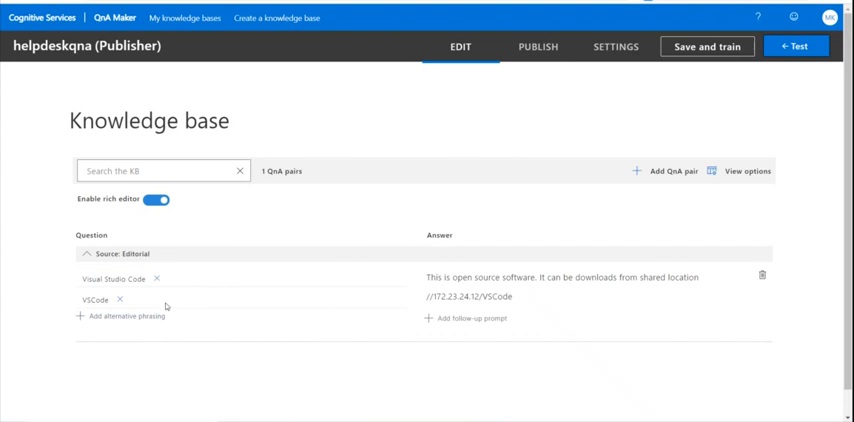
mouse_move(364, 294)
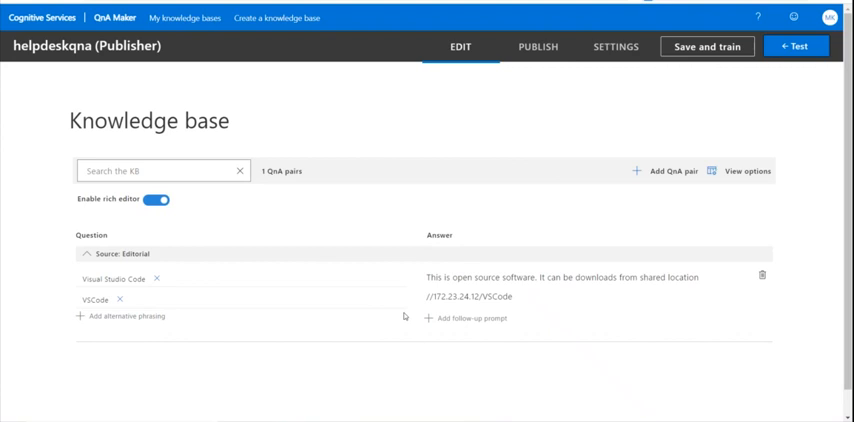
mouse_move(420, 264)
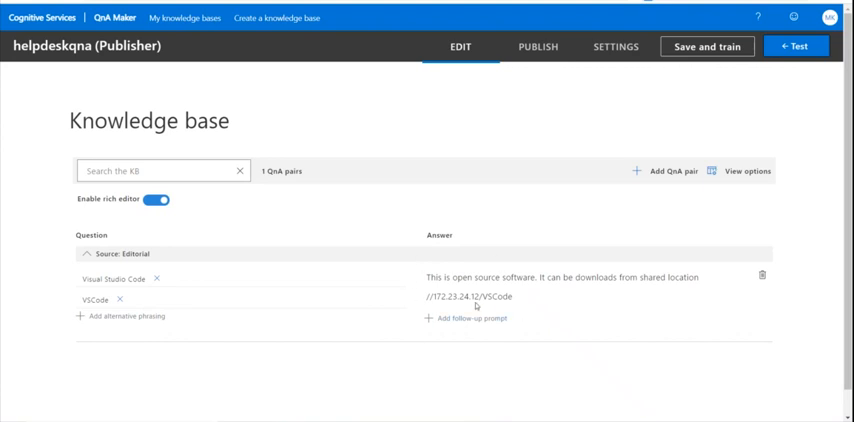
mouse_move(144, 376)
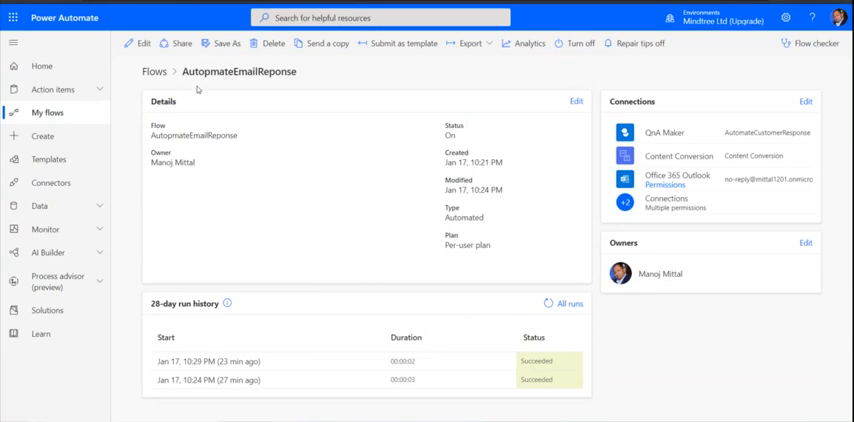
mouse_move(208, 84)
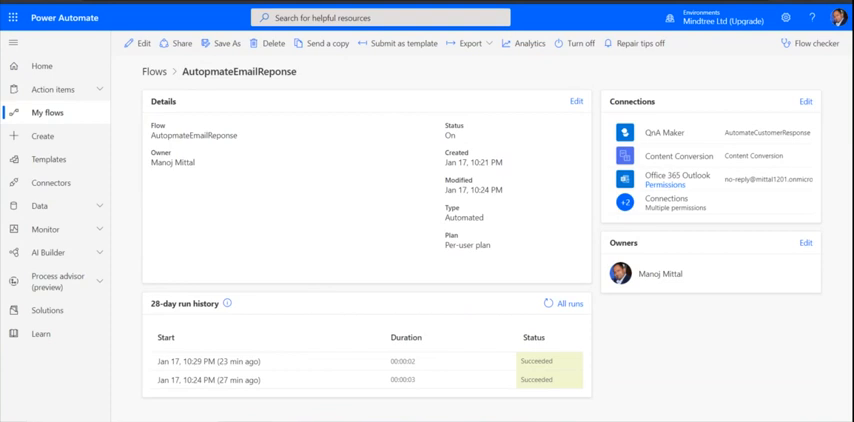
Open the AutomateEmailReponse flow in the editor.
left_click(140, 44)
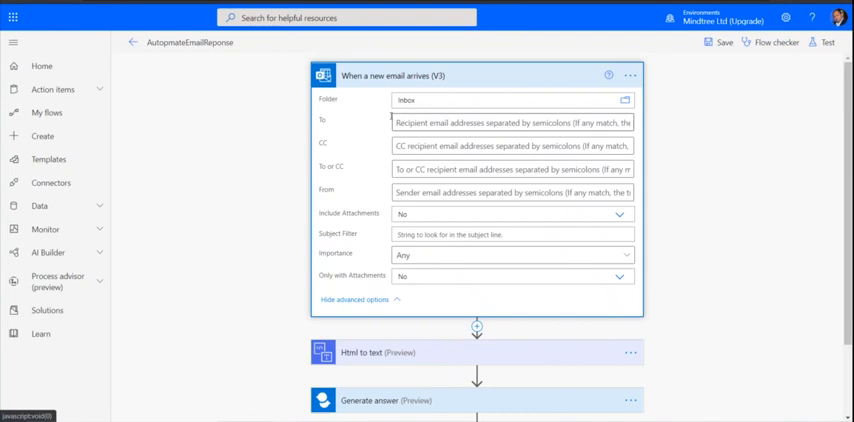
mouse_move(364, 180)
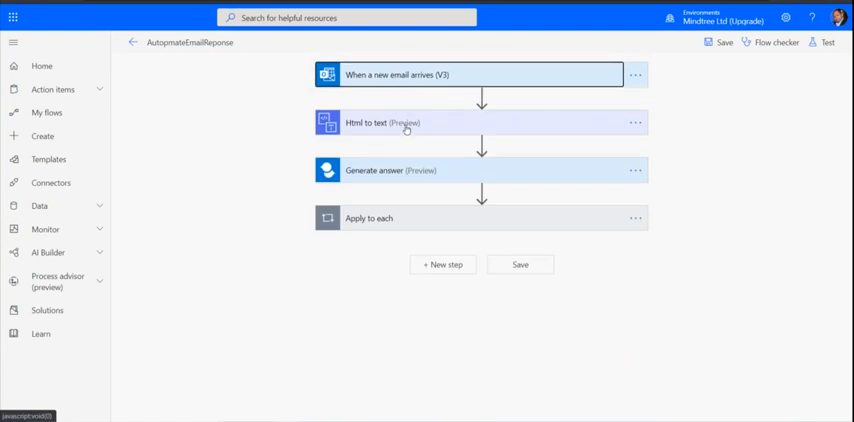
Expand the Html to text (Subject) and Generate answer (plain text question) actions for review.
left_click(400, 122)
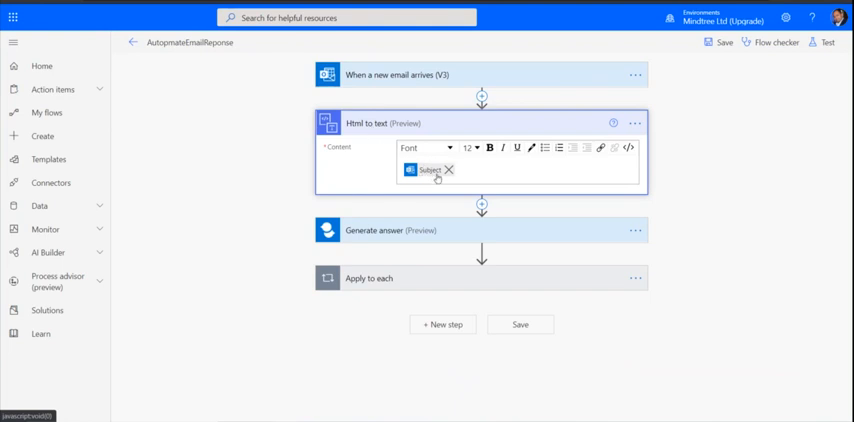
left_click(480, 230)
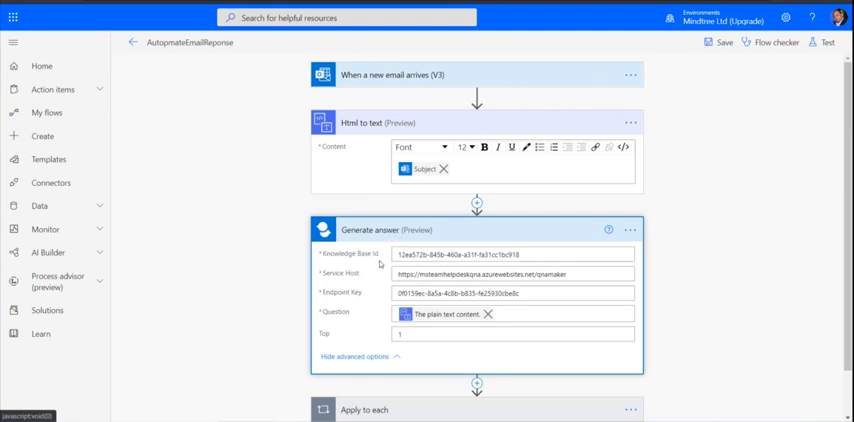
mouse_move(366, 282)
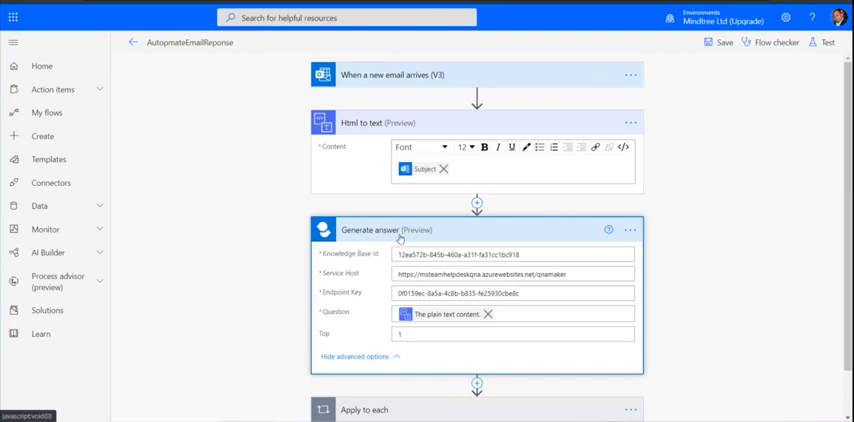
mouse_move(402, 242)
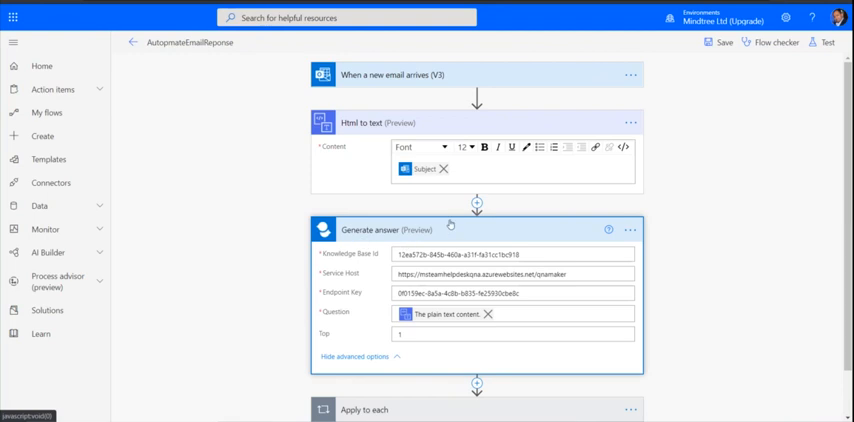
mouse_move(400, 240)
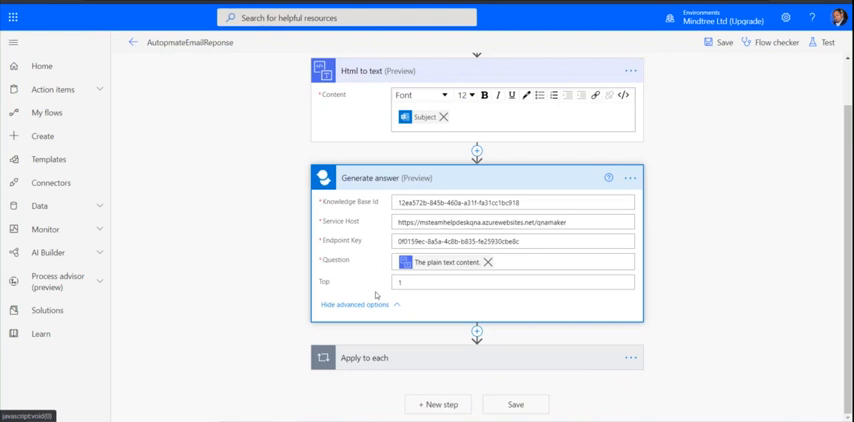
mouse_move(364, 214)
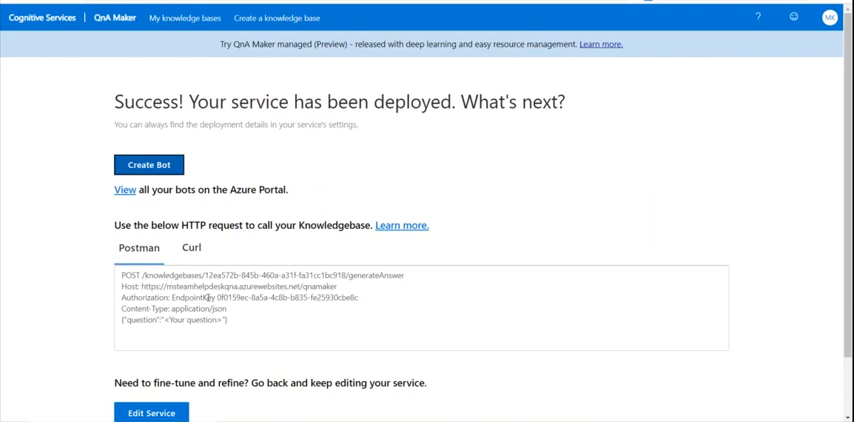
Select a value in the Postman sample HTTP request on the QnA Maker deployment page.
double_click(216, 274)
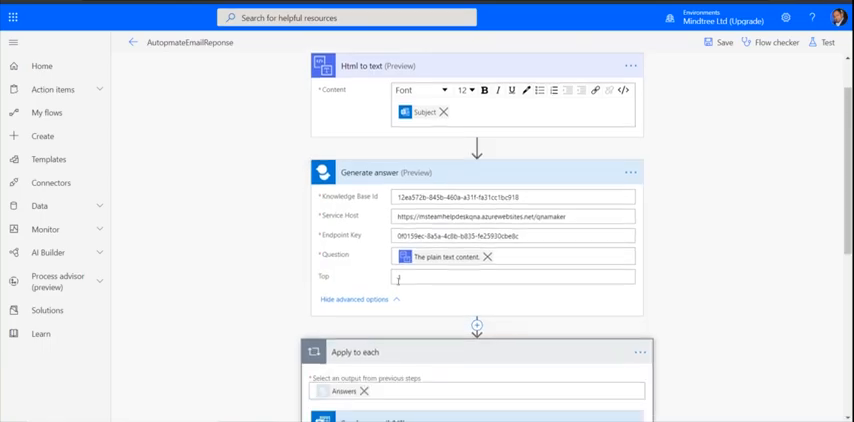
Review the Send an email (V2) reply step, save the flow, and switch to the Outlook inbox.
scroll("down", 3)
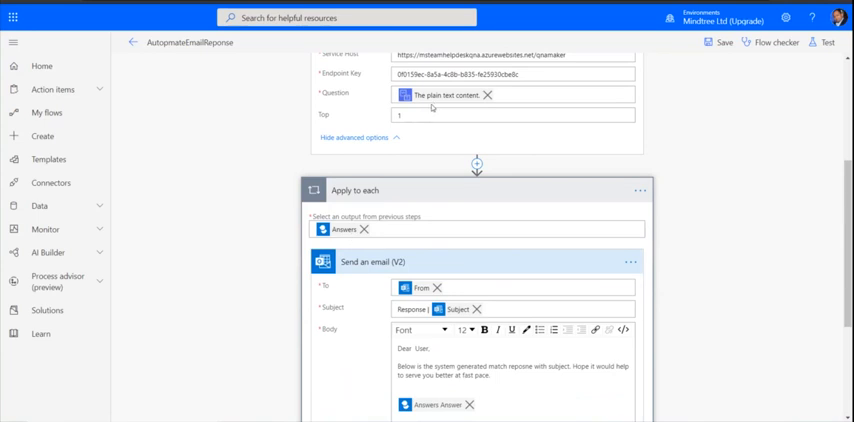
scroll("down", 3)
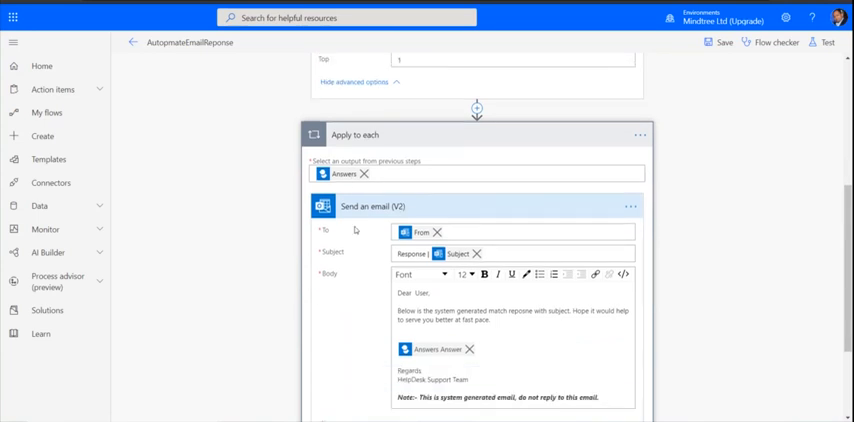
scroll("down", 3)
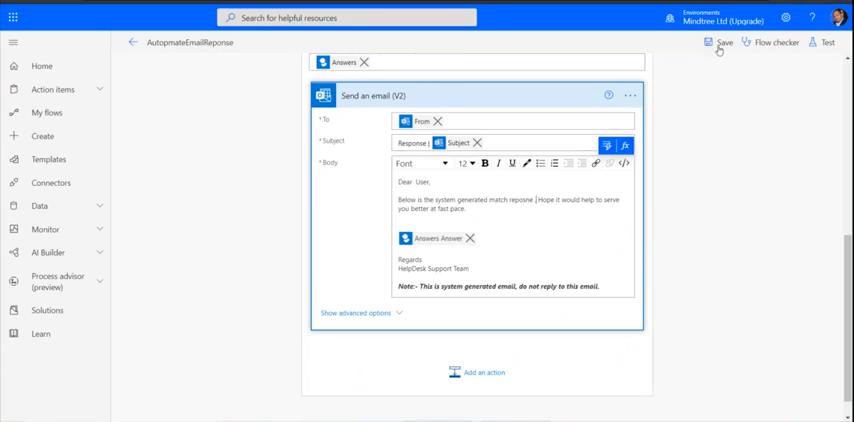
left_click(722, 42)
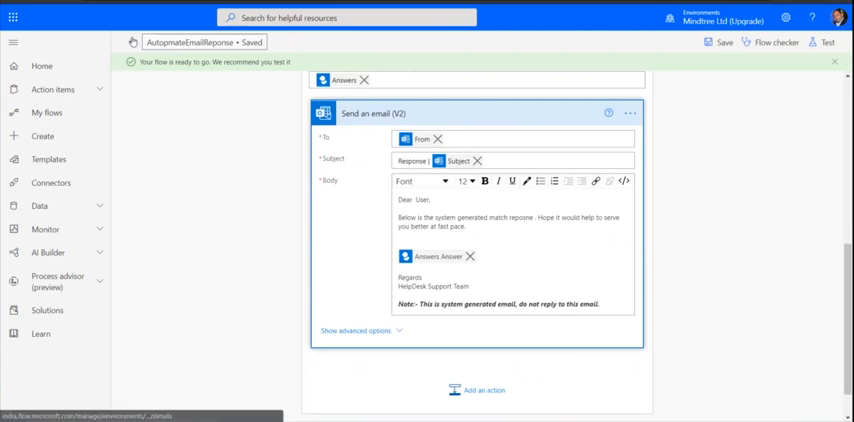
left_click(132, 42)
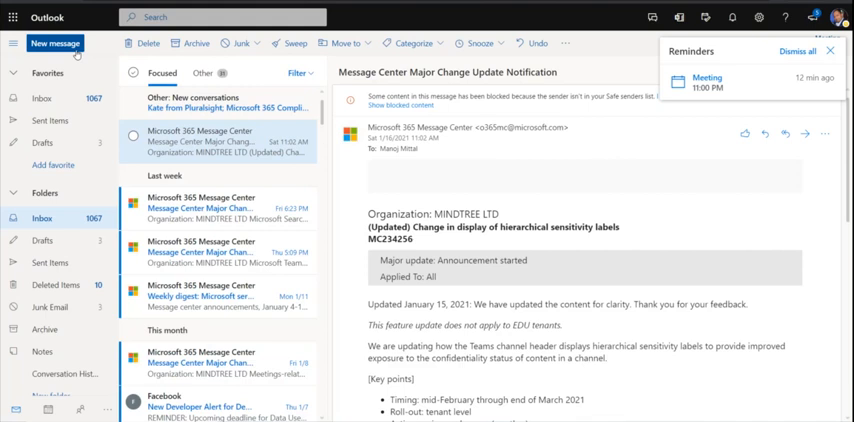
Start a new message to the no-reply contact with subject 'vscode'.
left_click(52, 44)
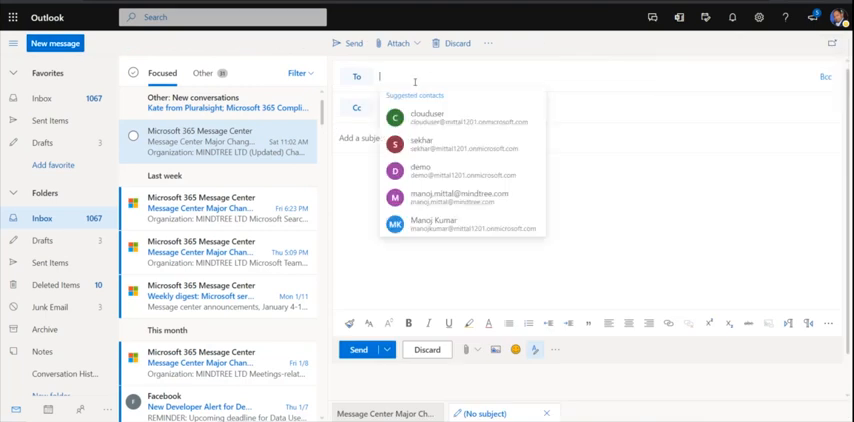
type("no-")
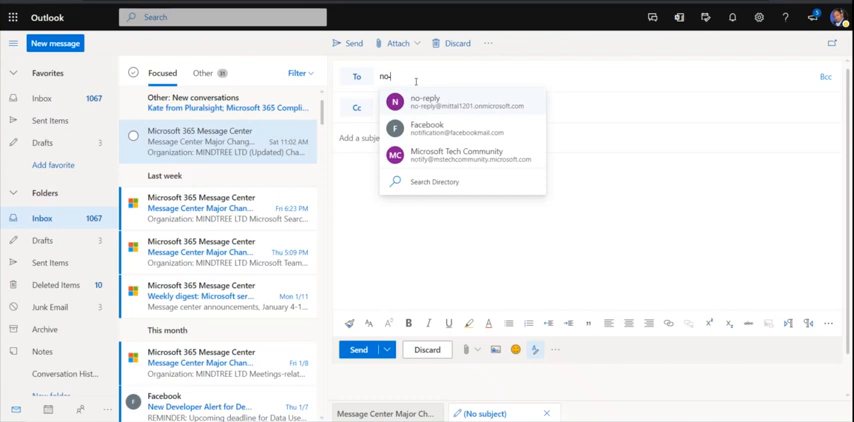
left_click(428, 100)
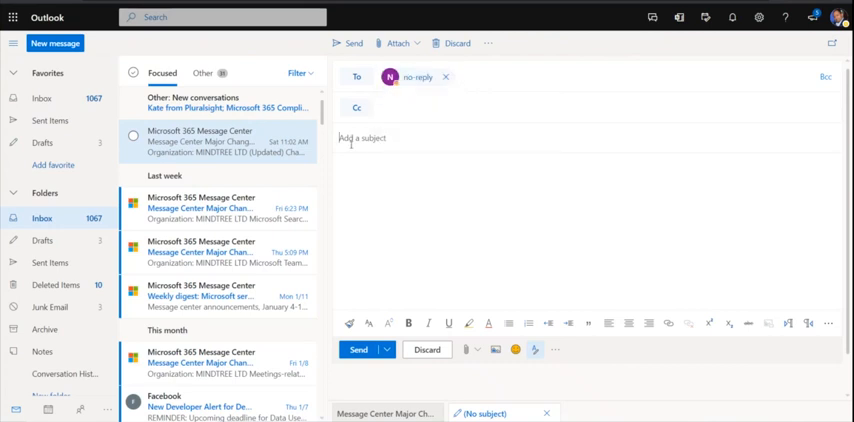
type("vscode")
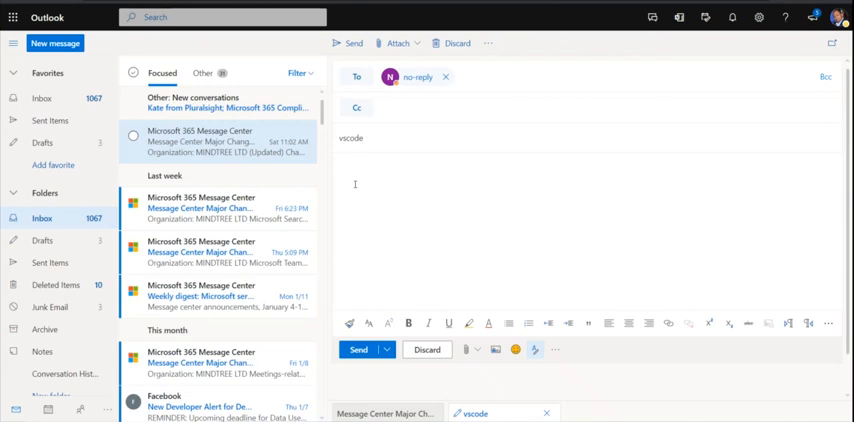
Write the body 'Hi Team,' asking for VS Code software needed for a POC.
type("Hi Team")
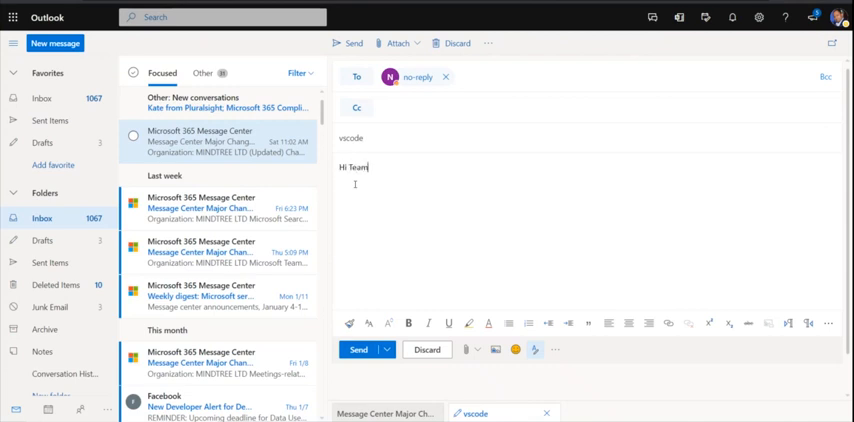
type(",")
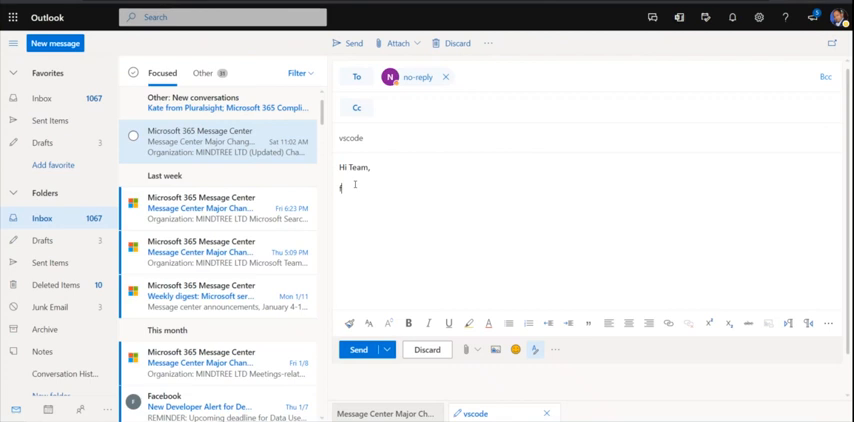
type("fporpod")
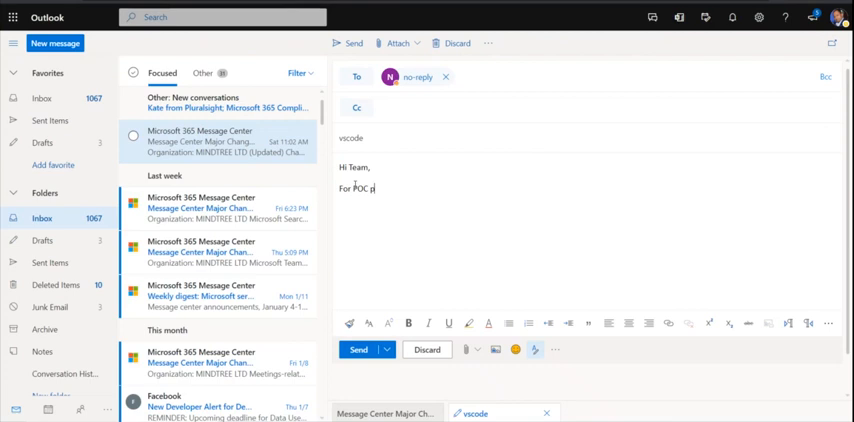
type("purpose, i need vs code s")
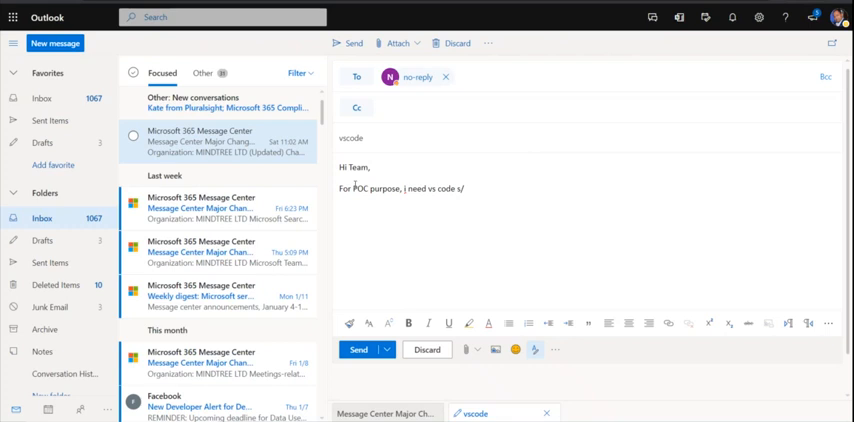
type("/w, kindly do the")
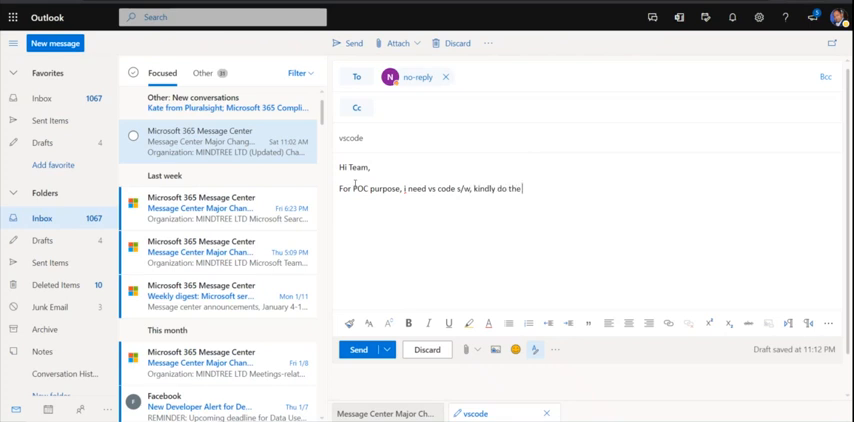
type("needful")
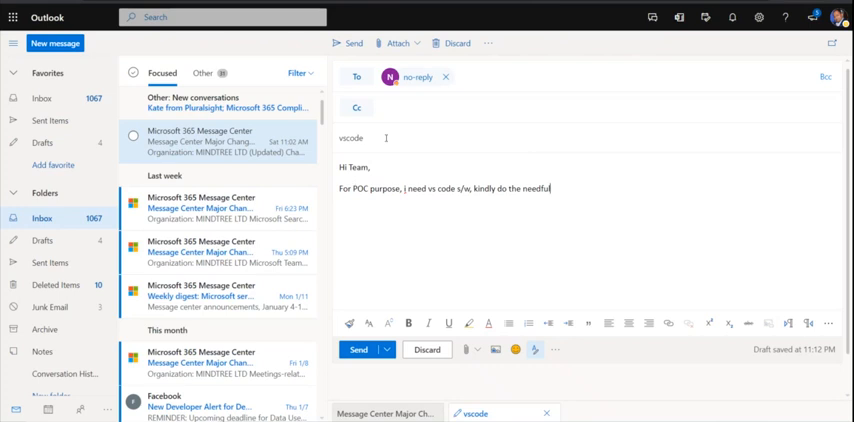
type("s/a")
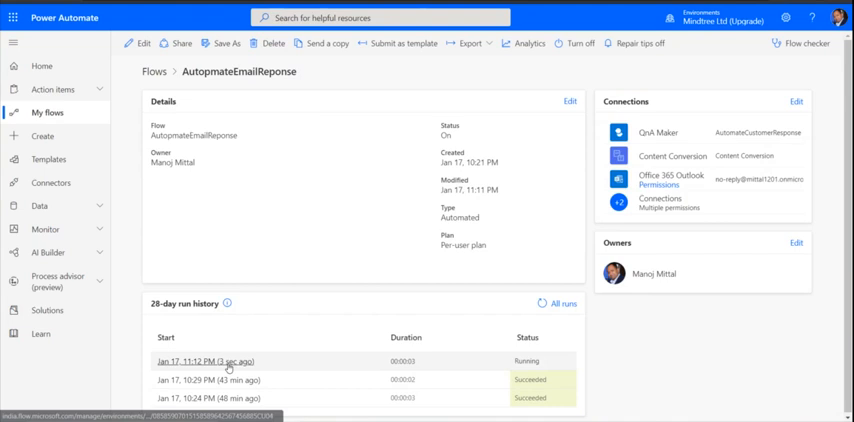
Review the latest run's Html to text, Generate answer and Send an email results.
left_click(212, 360)
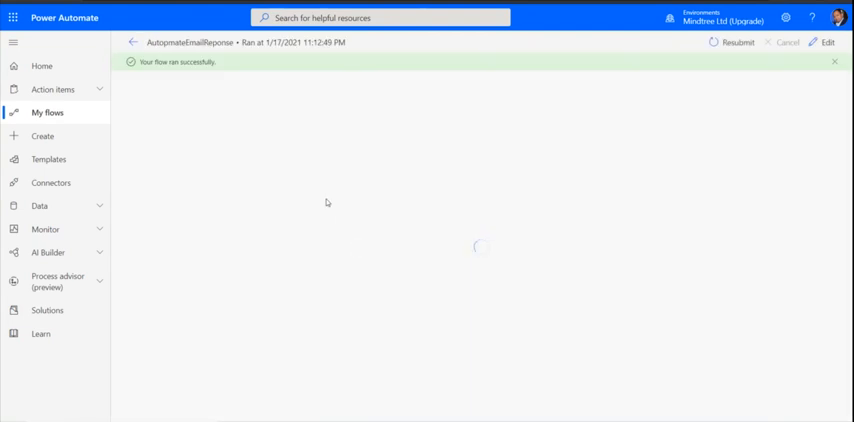
mouse_move(198, 80)
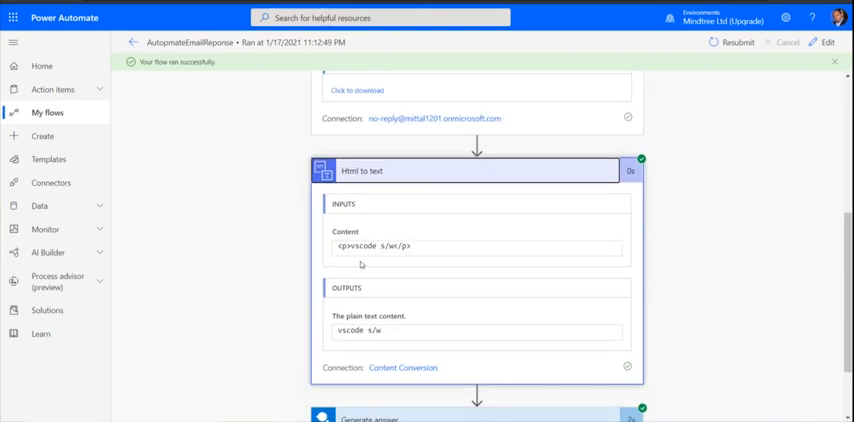
scroll("down", 3)
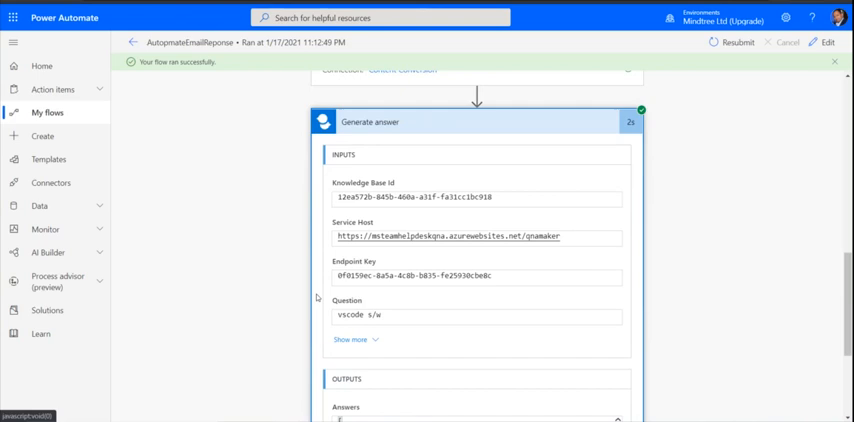
scroll("down", 3)
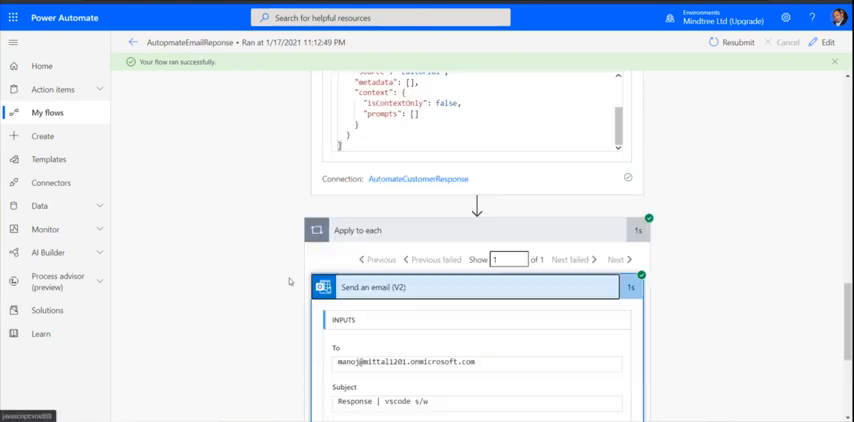
scroll("down", 3)
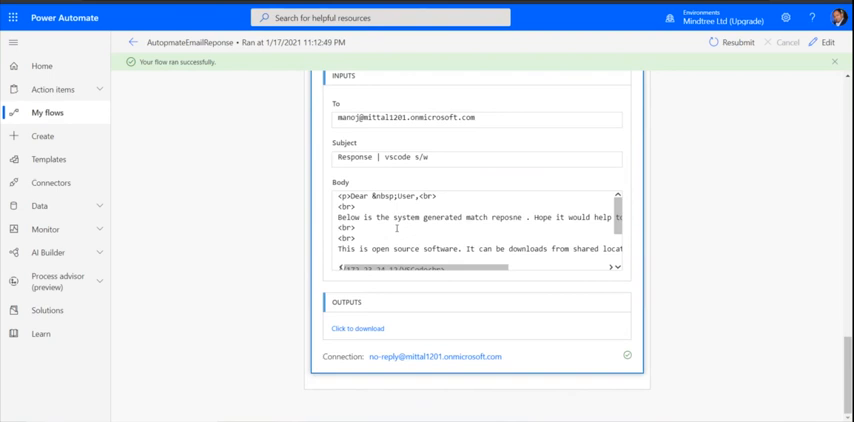
scroll("down", 3)
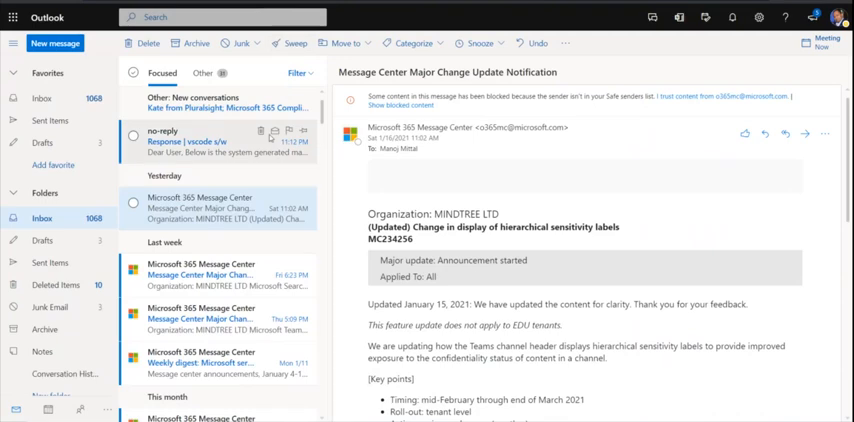
Open the 'Response | vscode s/w' reply and select the shared download location path.
left_click(210, 136)
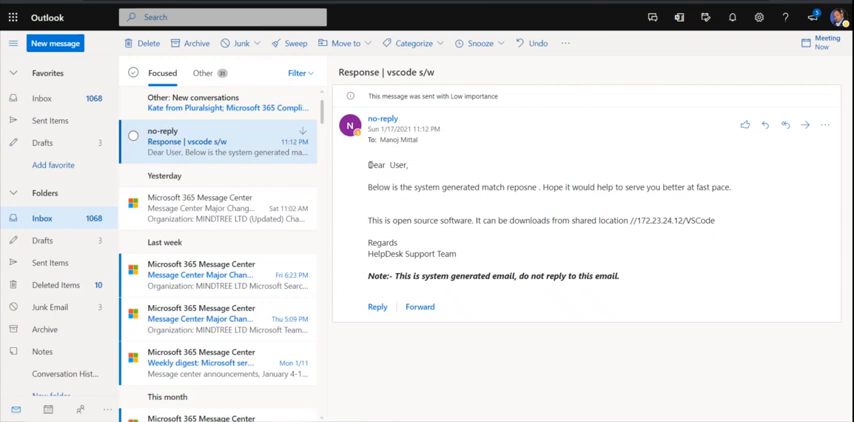
left_click_drag(392, 188, 618, 188)
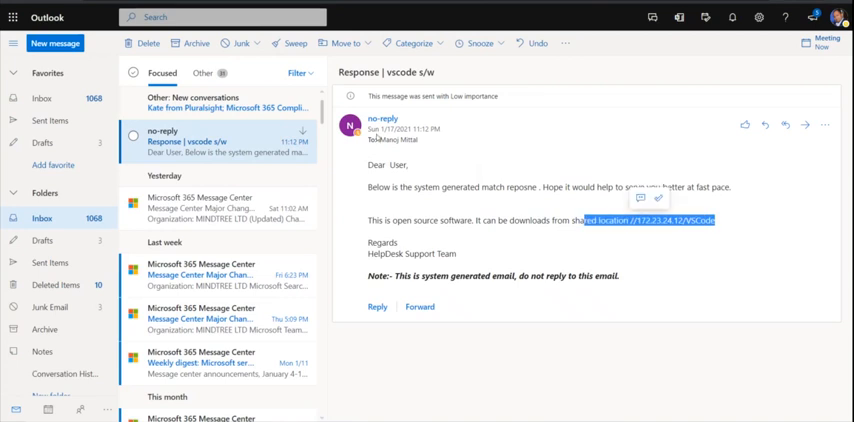
mouse_move(360, 324)
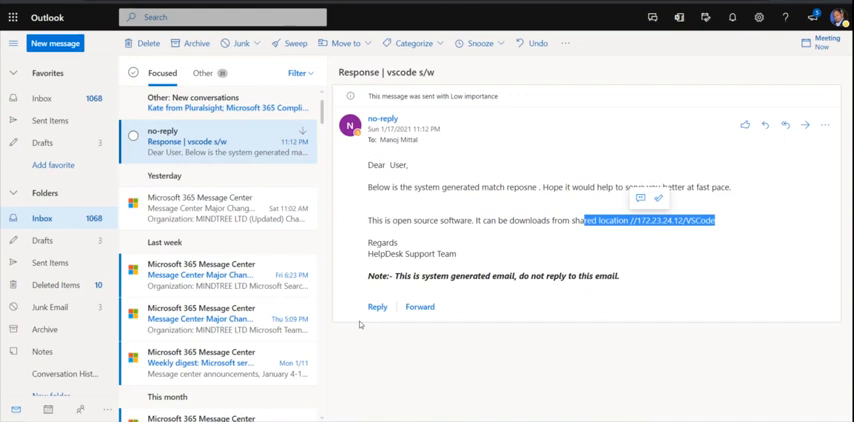
mouse_move(360, 324)
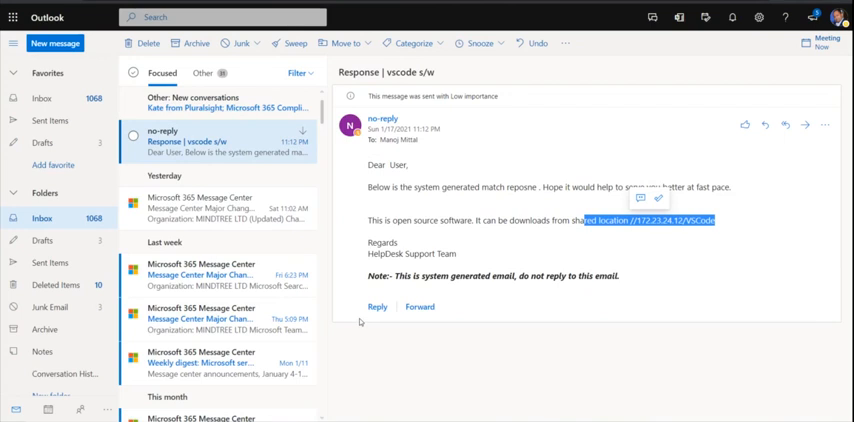
mouse_move(360, 322)
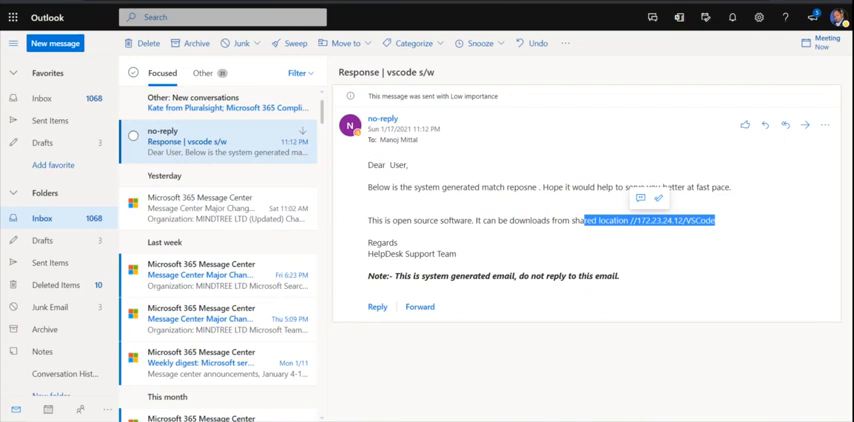